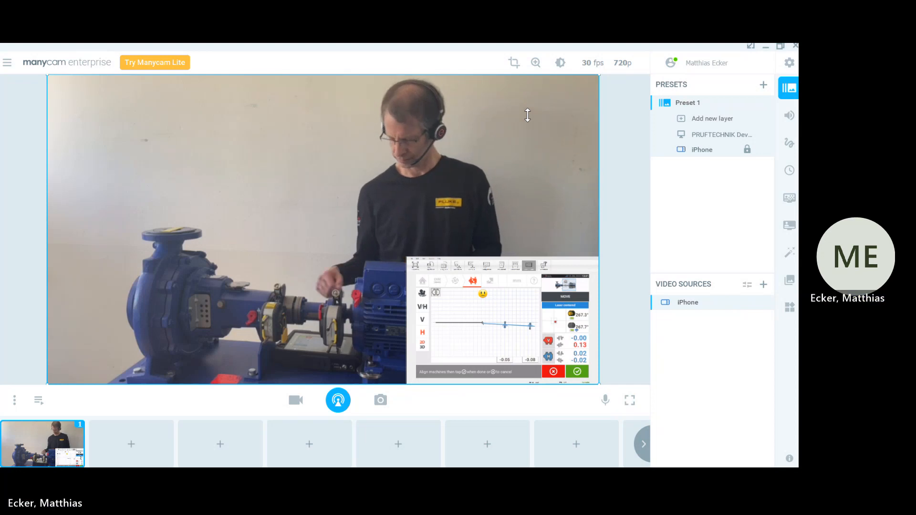
pyautogui.click(577, 372)
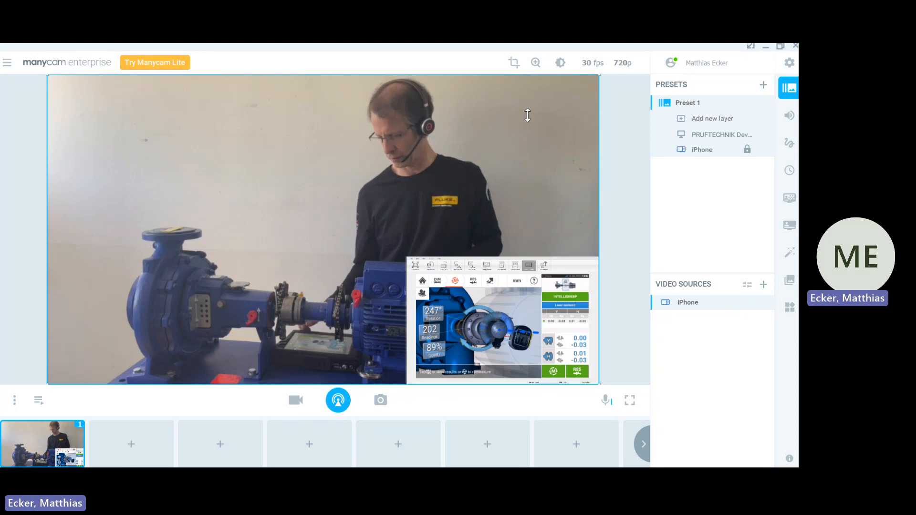
pyautogui.click(471, 281)
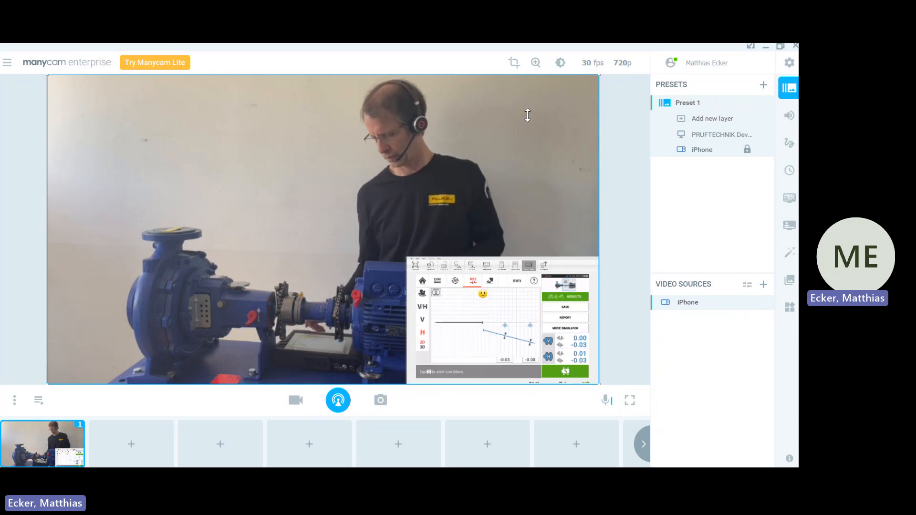